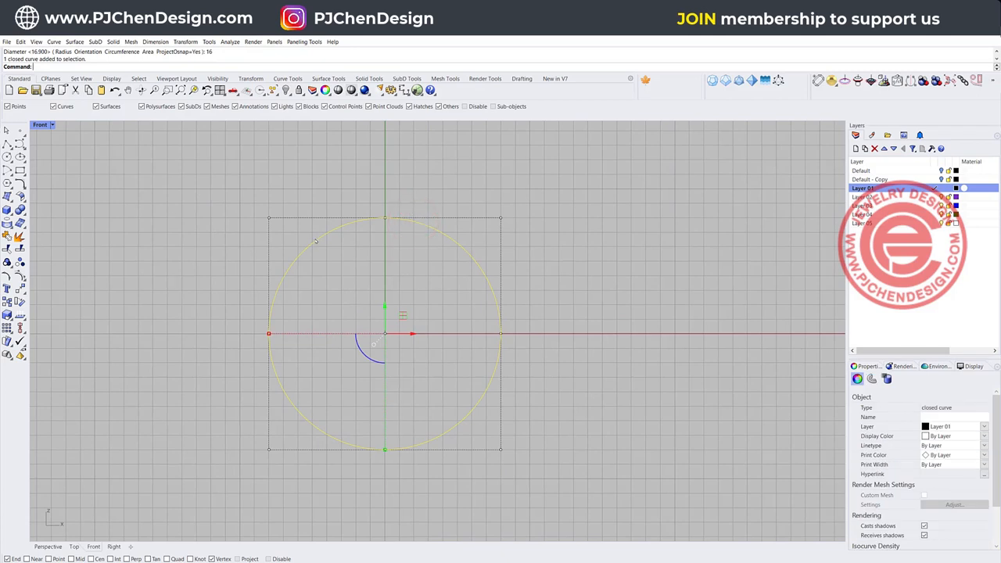
Add a smaller concentric circle and start Rebuild on the 16-unit outer circle.
left_click(20, 187)
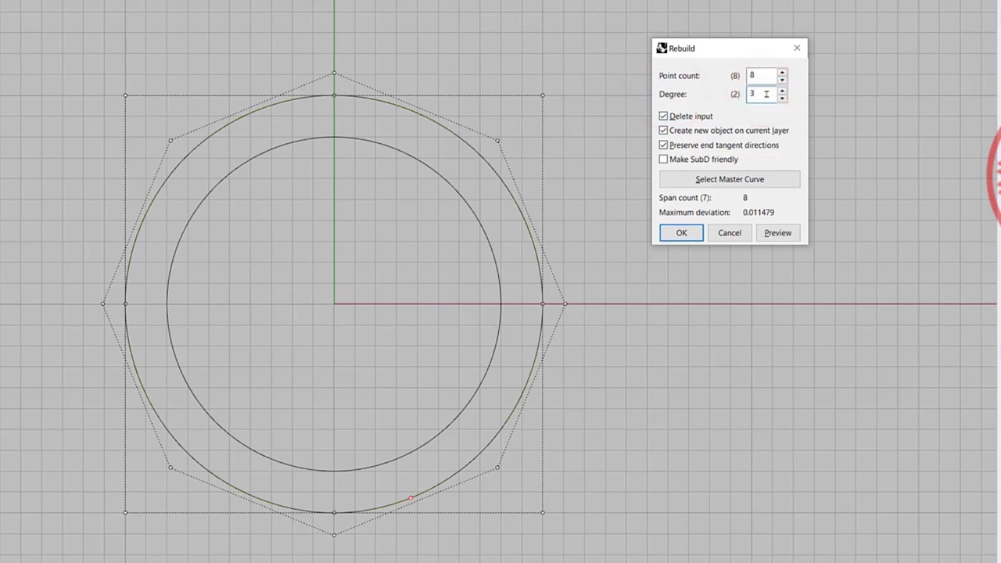
Rebuild the outer circle with 36 control points at degree 3 and apply it.
triple_click(763, 94)
type("2")
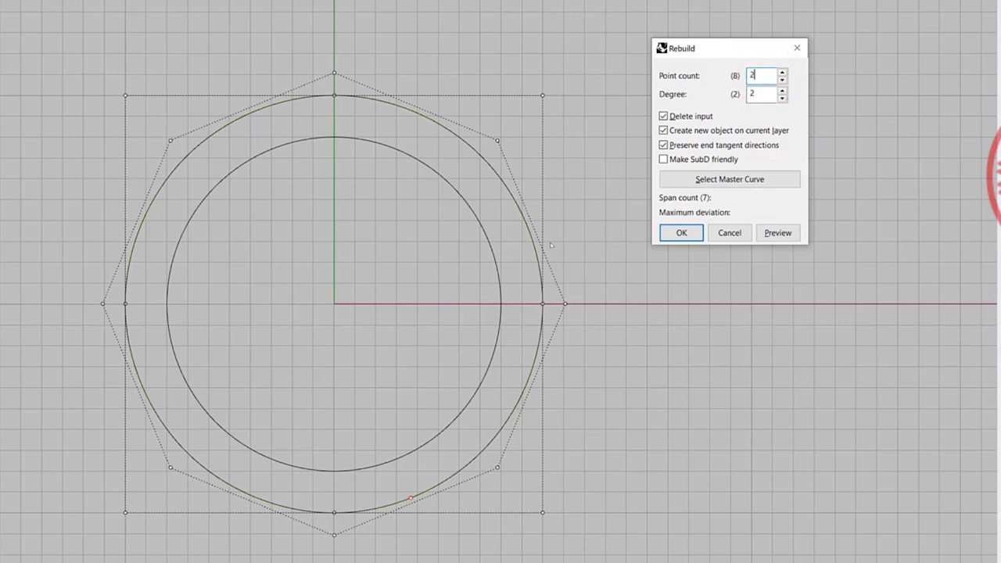
left_click(776, 232)
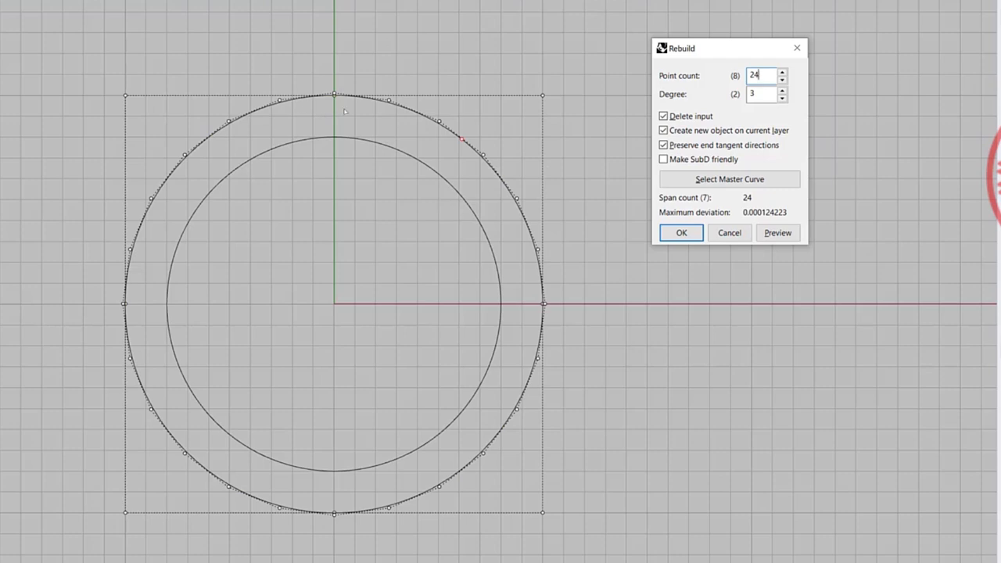
triple_click(761, 75)
type("36")
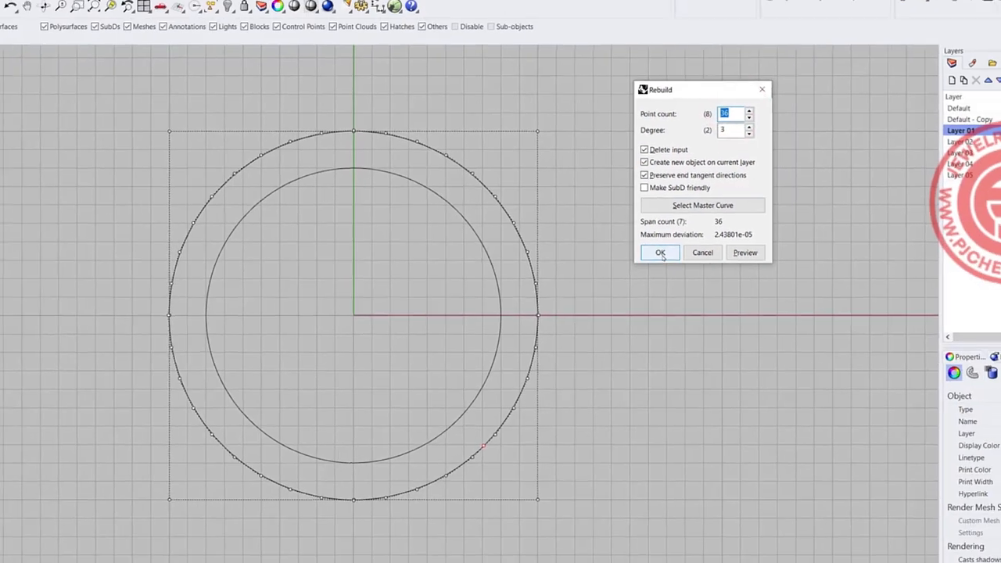
left_click(660, 251)
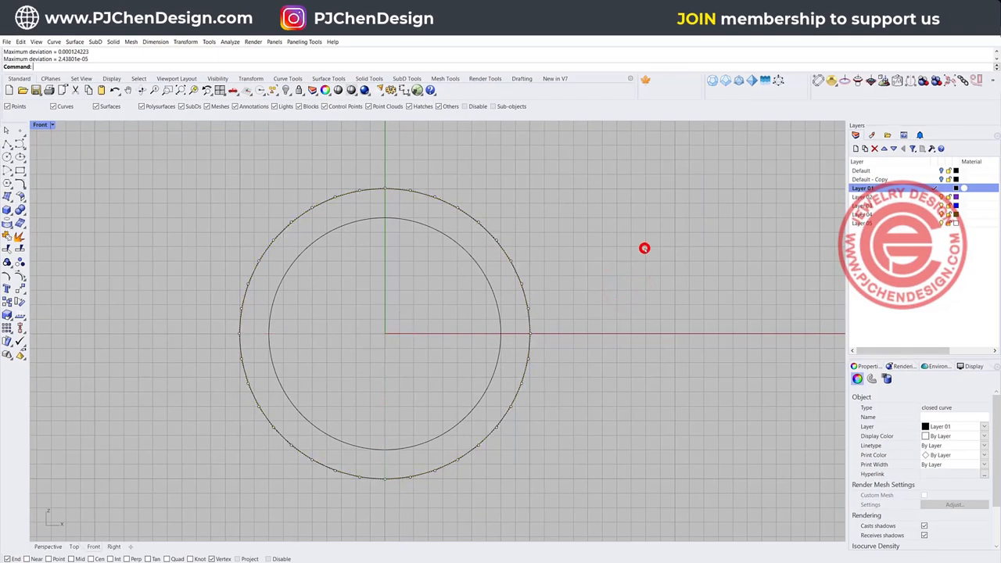
Scale alternating control points of the outer curve outward into an even scalloped ring.
left_click(383, 189)
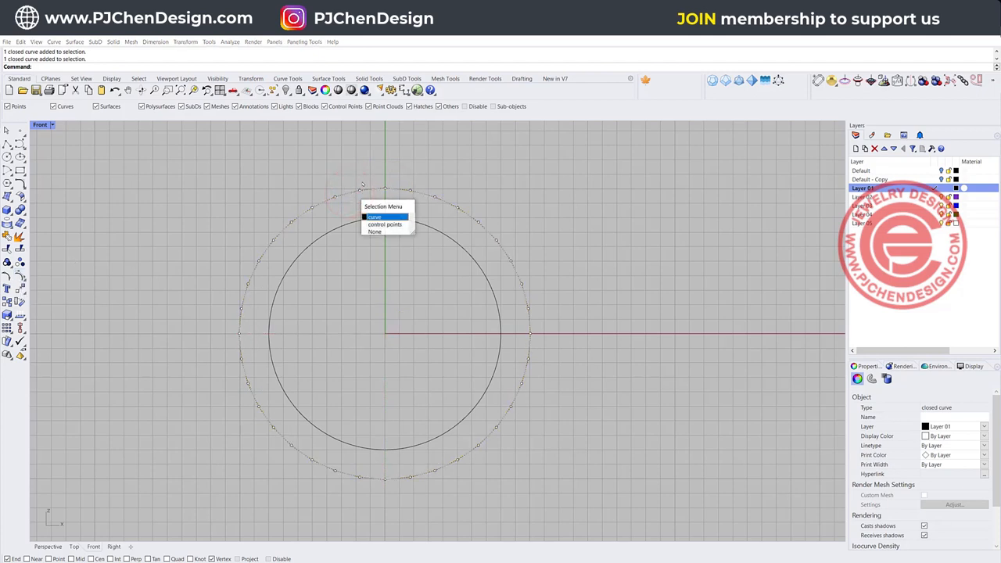
left_click(375, 231)
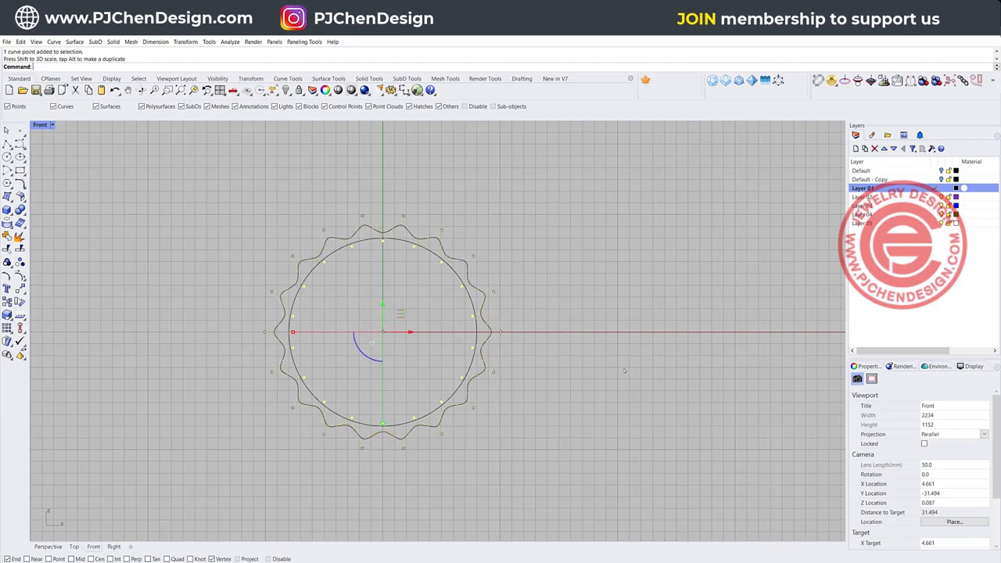
left_click(608, 318)
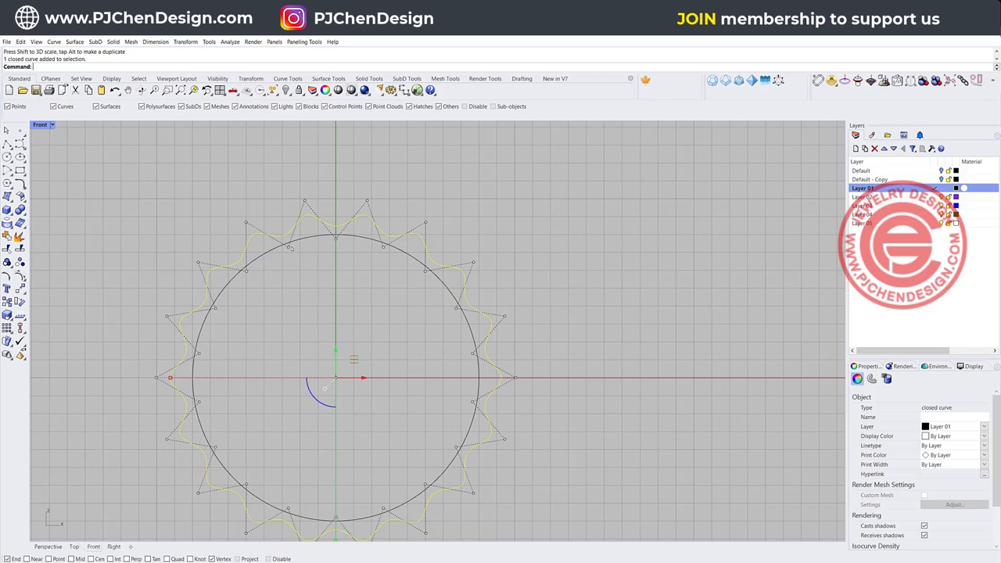
mouse_move(167, 337)
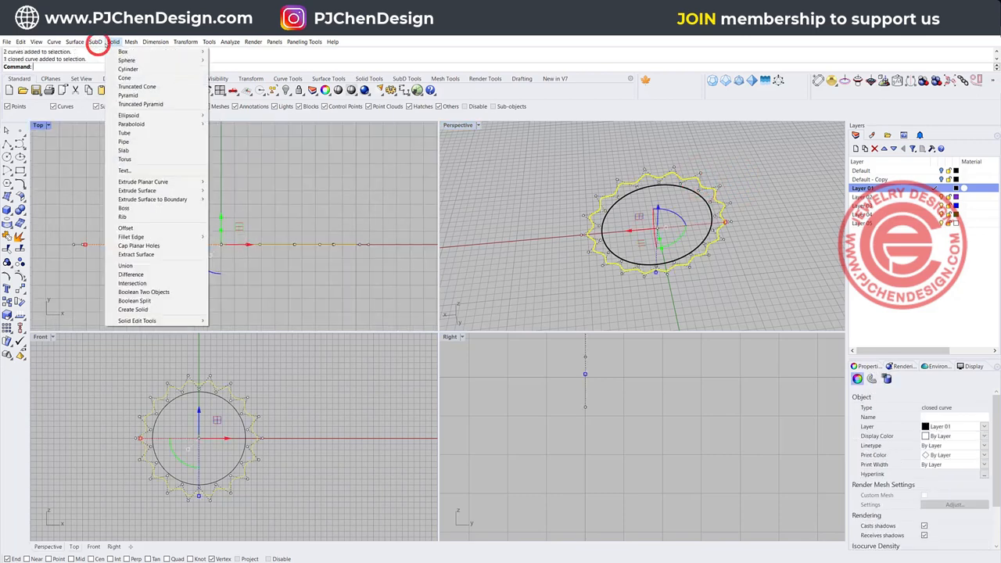
mouse_move(144, 182)
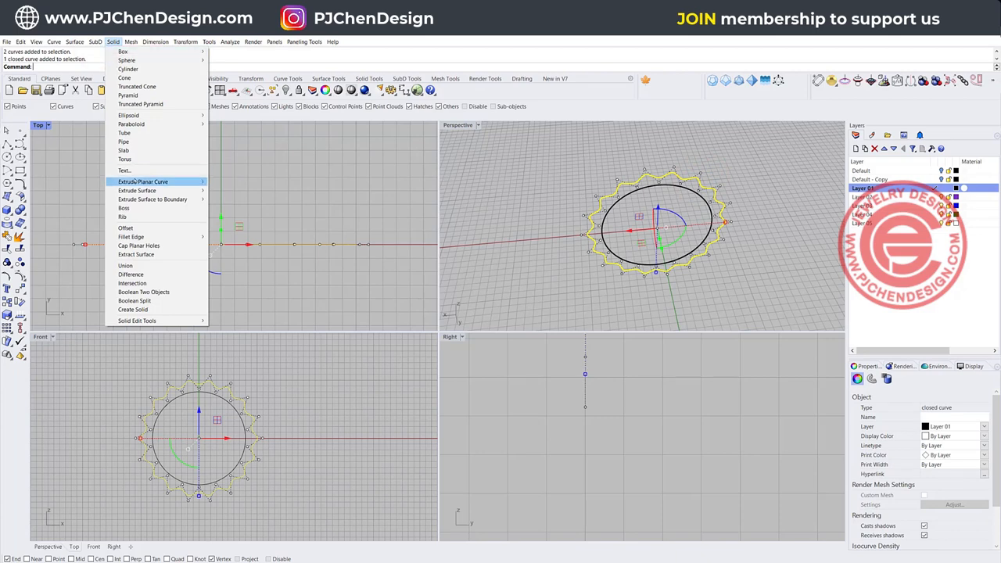
Extrude both planar curves straight into a thin scalloped band and maximize Perspective.
left_click(144, 182)
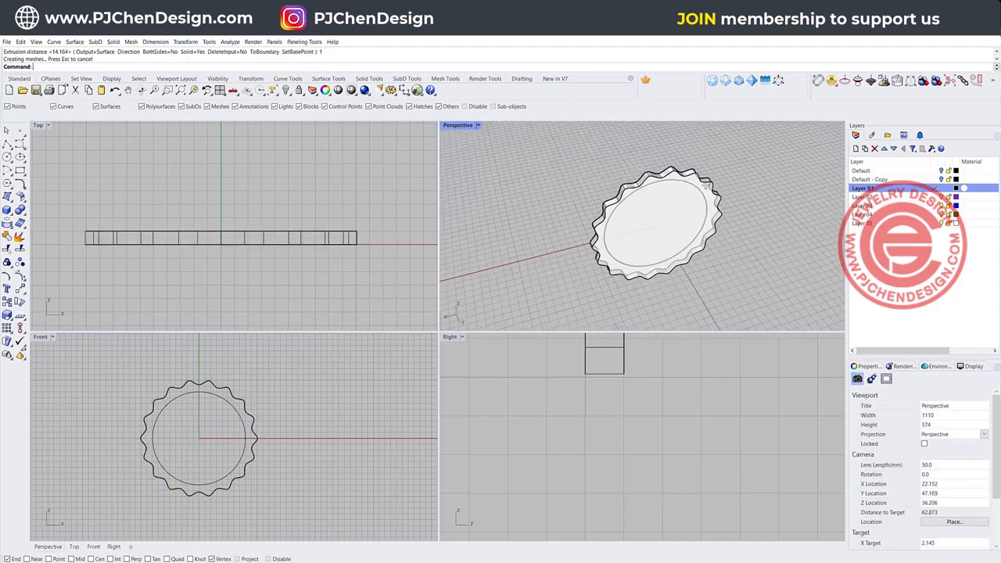
double_click(457, 124)
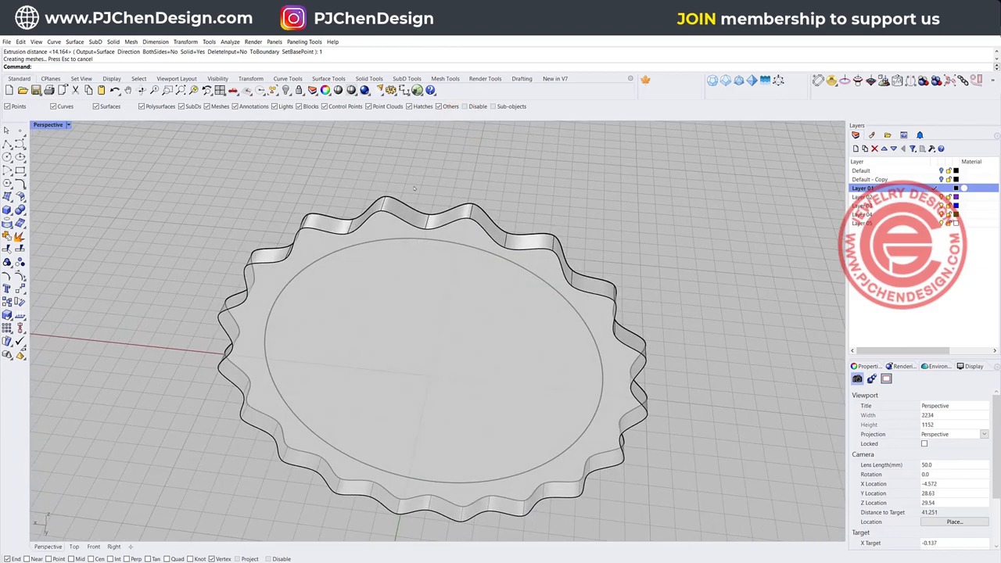
Fillet the edges of the solid wavy ring into one closed polysurface.
left_click(20, 197)
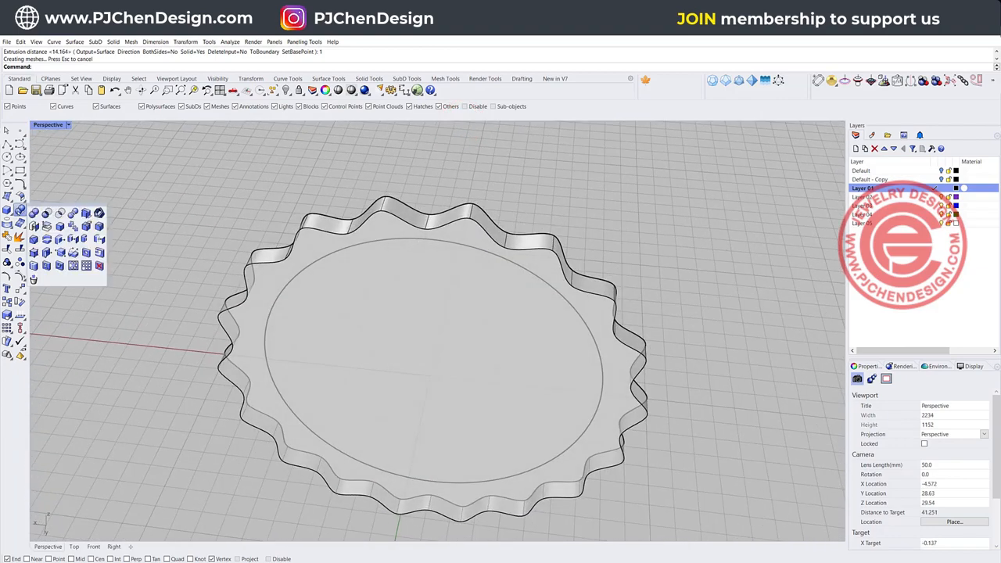
mouse_move(97, 226)
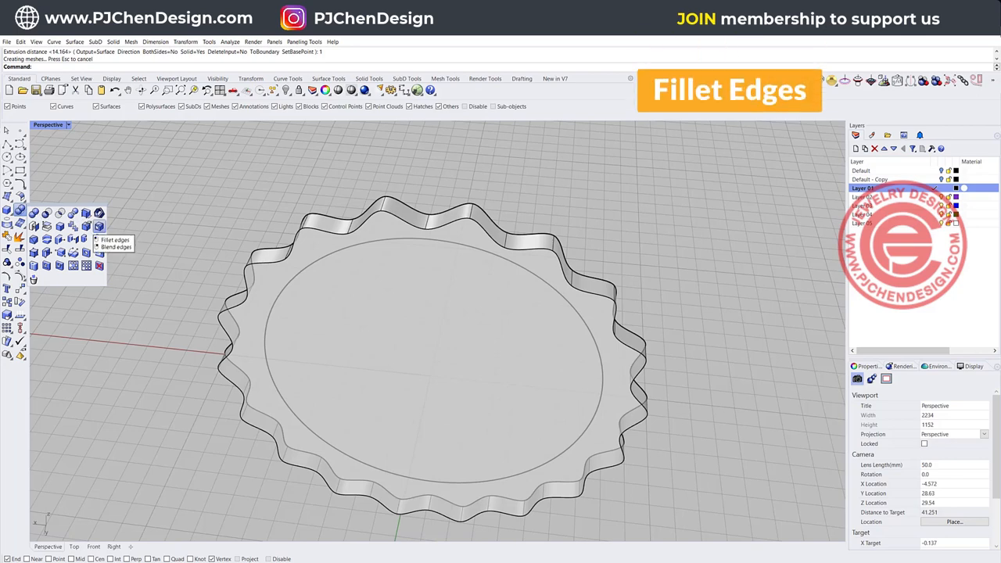
left_click(113, 239)
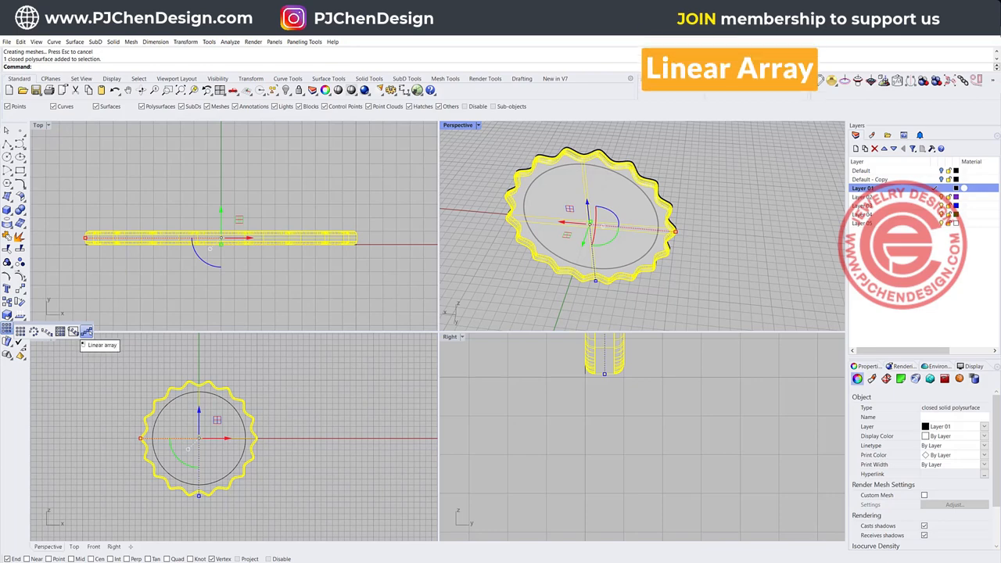
Linear-array the filleted ring into a stack of six copies.
left_click(86, 331)
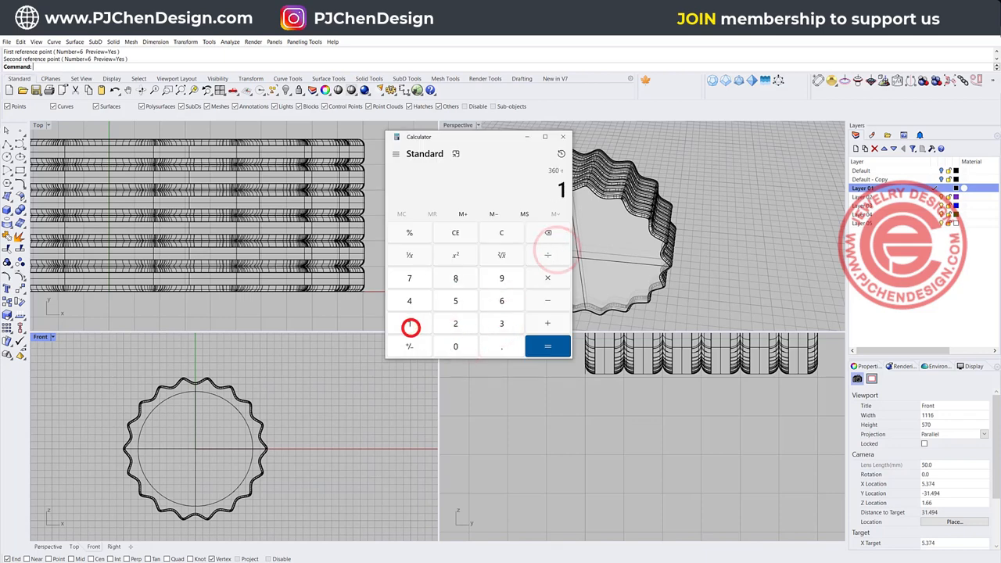
Work out 360 ÷ 18 = 20 in Windows Calculator for the band rotation angle.
left_click(547, 345)
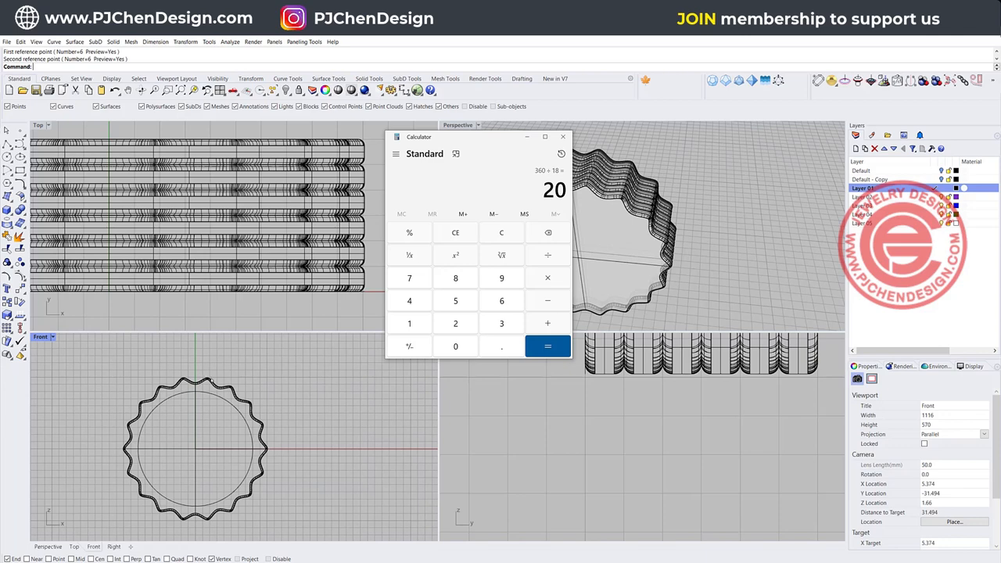
mouse_move(235, 352)
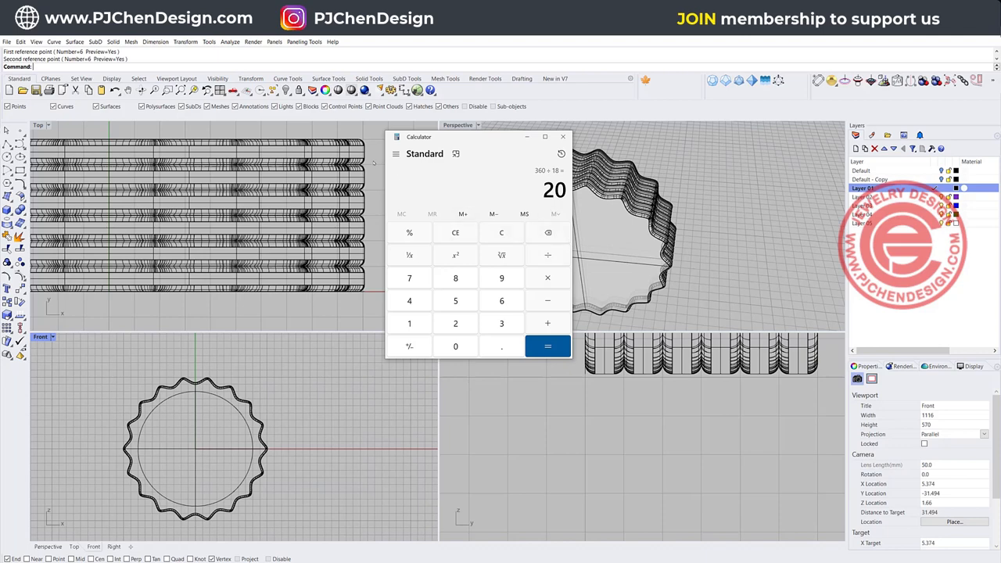
mouse_move(474, 200)
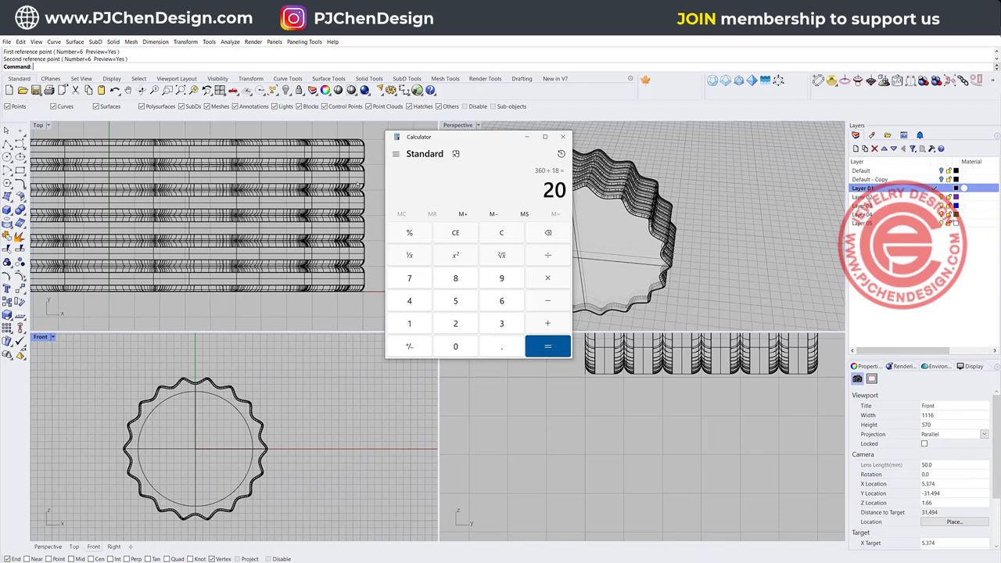
left_click(455, 300)
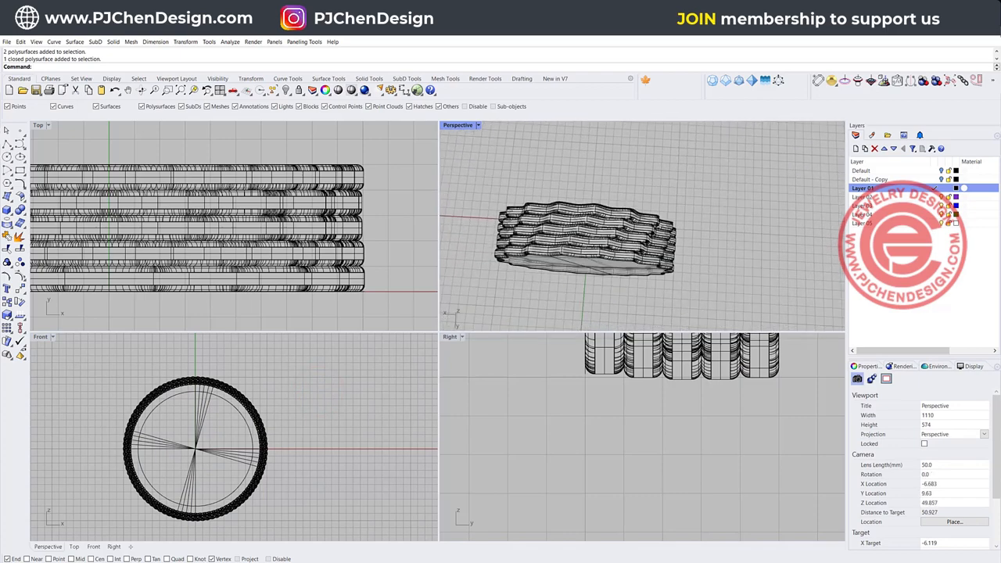
Orbit to view the stacked bands from below and change the Perspective display mode.
left_click_drag(583, 226, 582, 180)
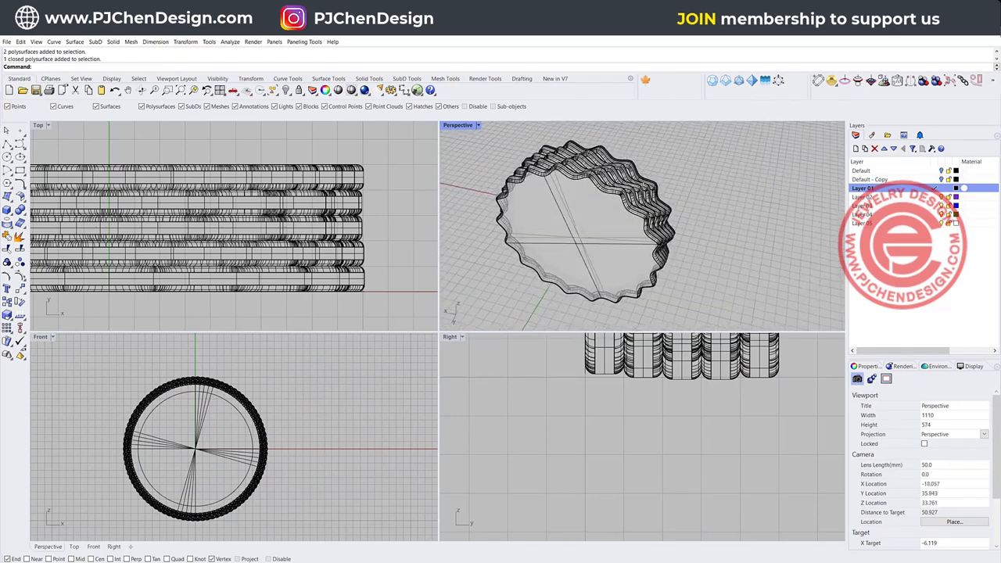
left_click(460, 125)
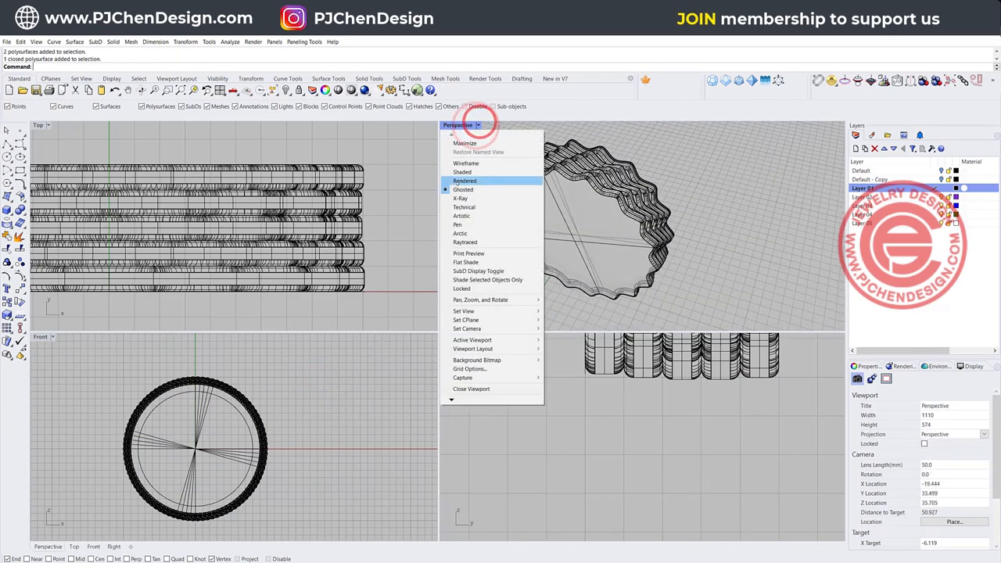
left_click(465, 181)
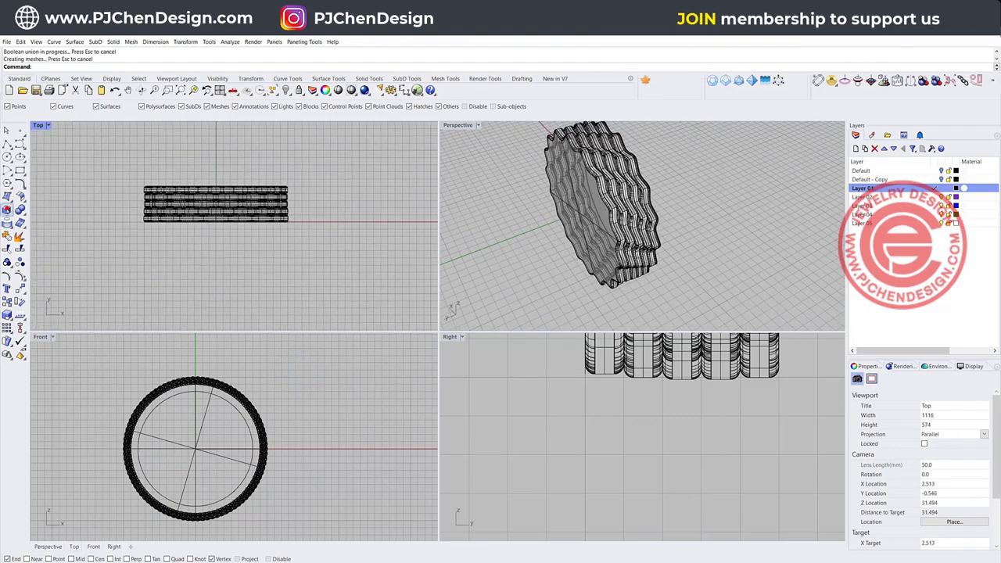
Draw a box solid covering the lower half of the unioned bands.
left_click(336, 274)
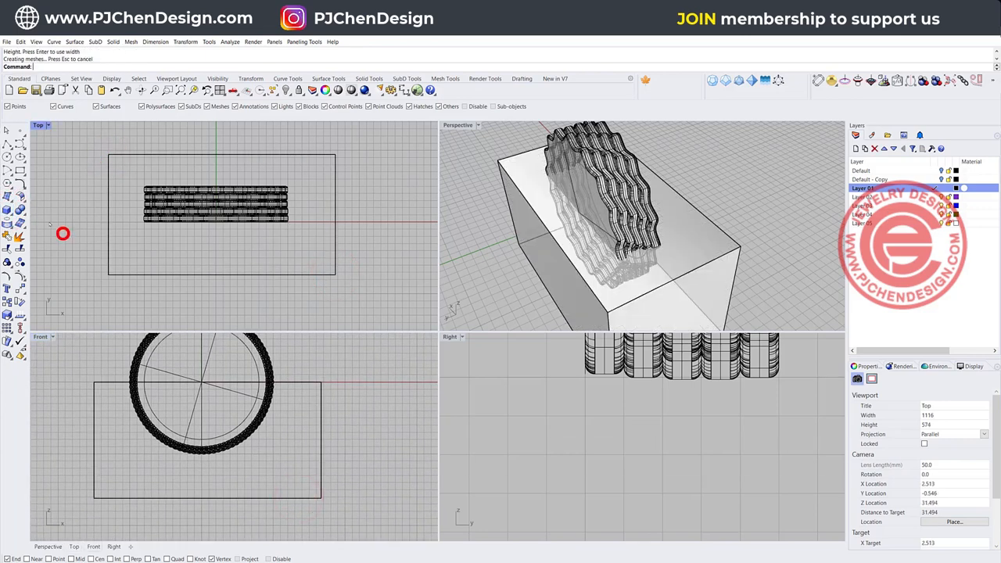
left_click(19, 209)
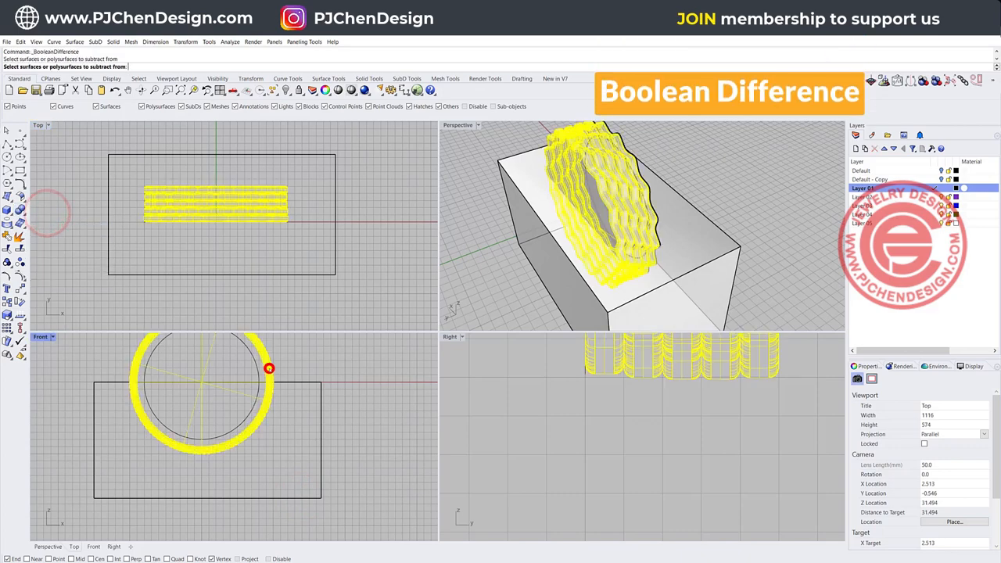
Boolean-difference the box from the bands, leaving only the upper arc.
left_click(282, 383)
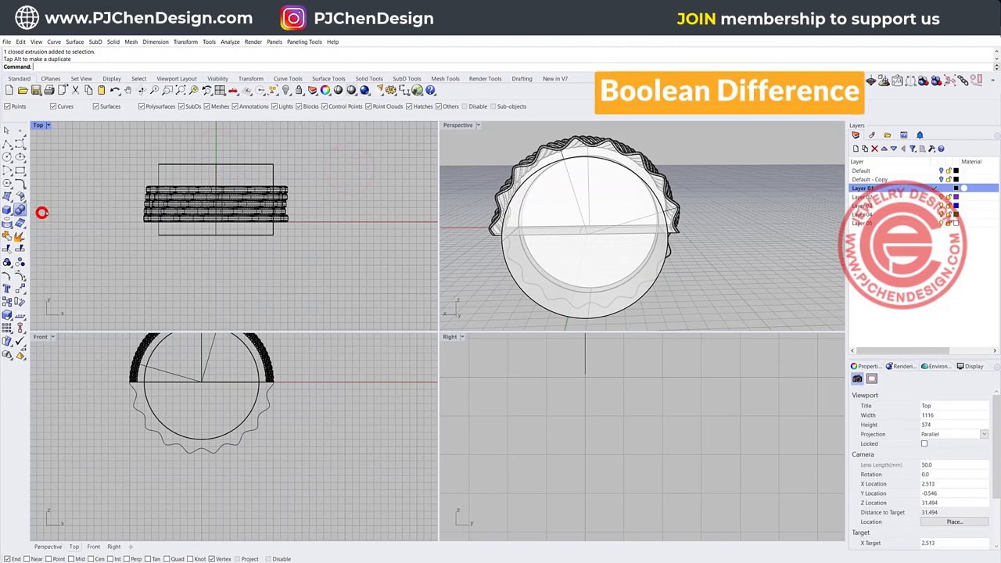
left_click(160, 169)
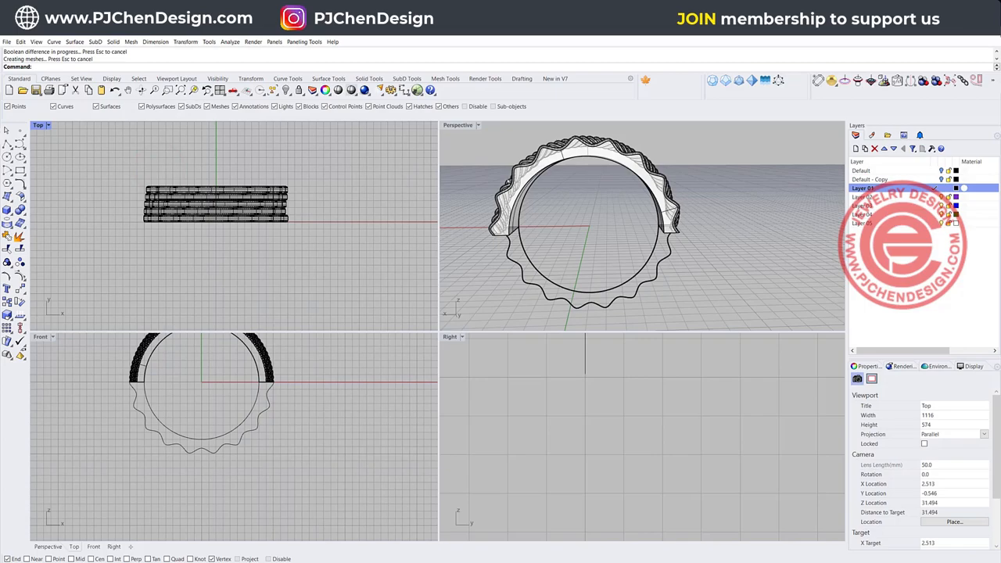
Draw a rounded-corner rectangle profile at one band end and mirror a copy to the other end.
left_click_drag(586, 227, 594, 196)
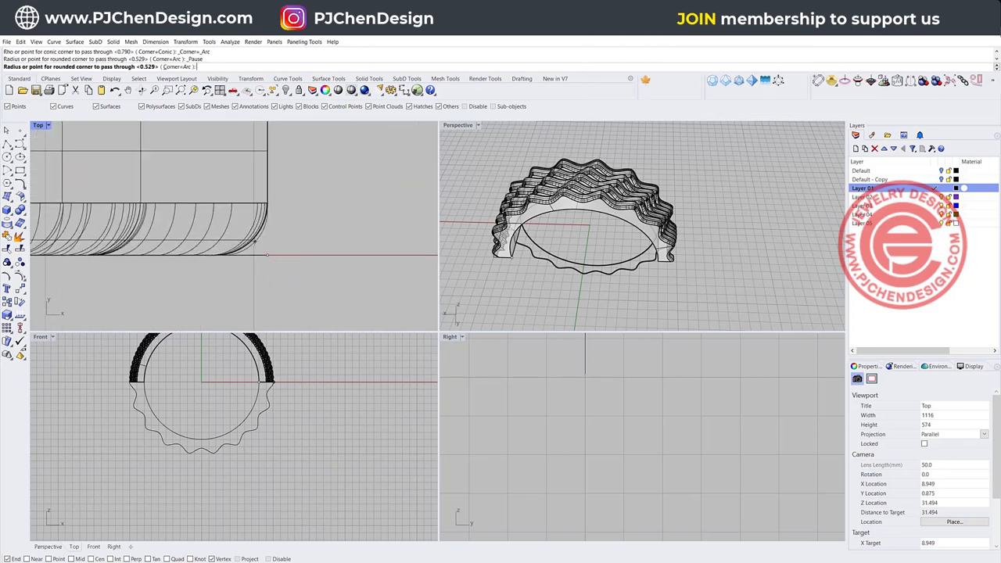
left_click(252, 239)
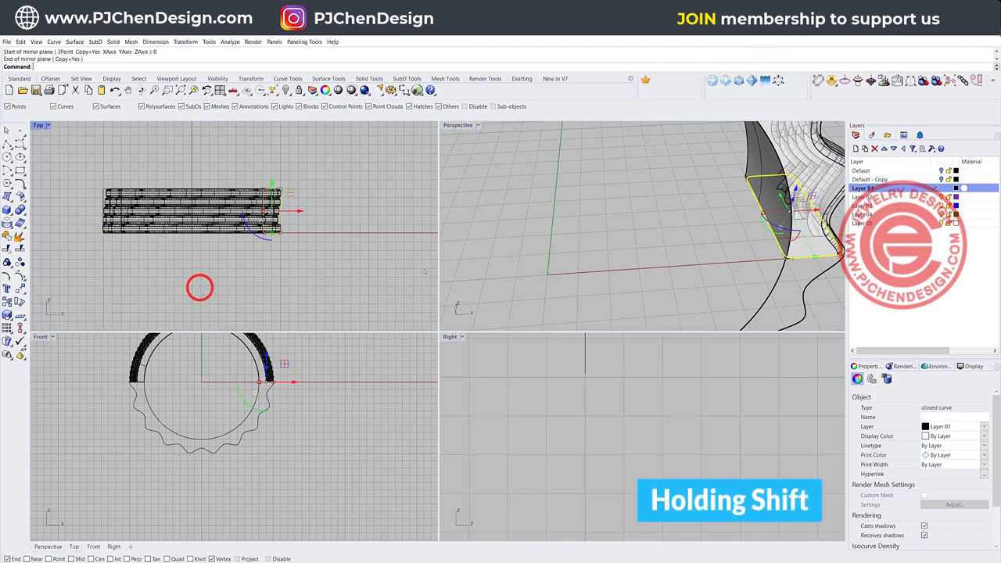
double_click(458, 124)
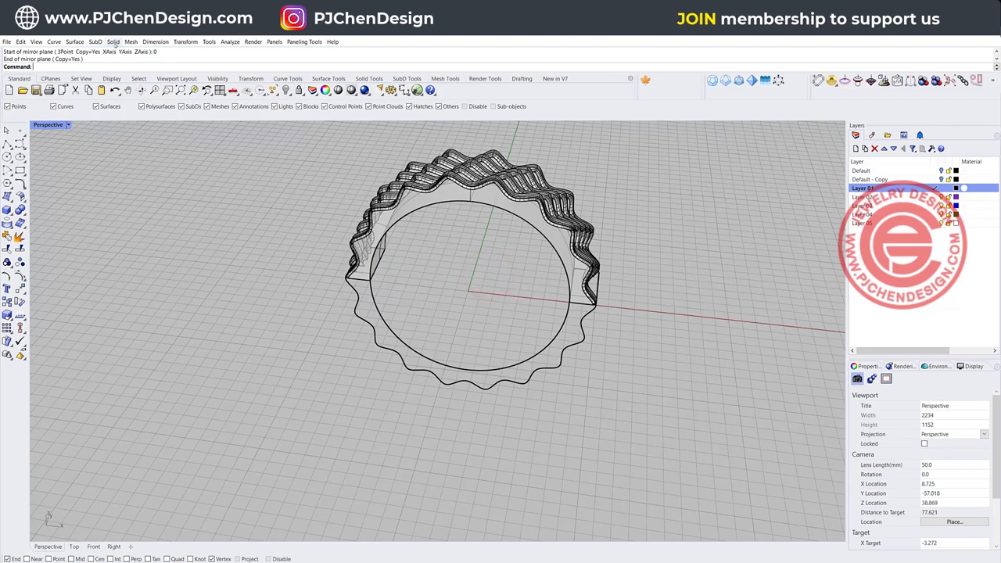
Sweep the two rounded profiles along the inner circle rail into a closed, capped shank.
left_click(75, 41)
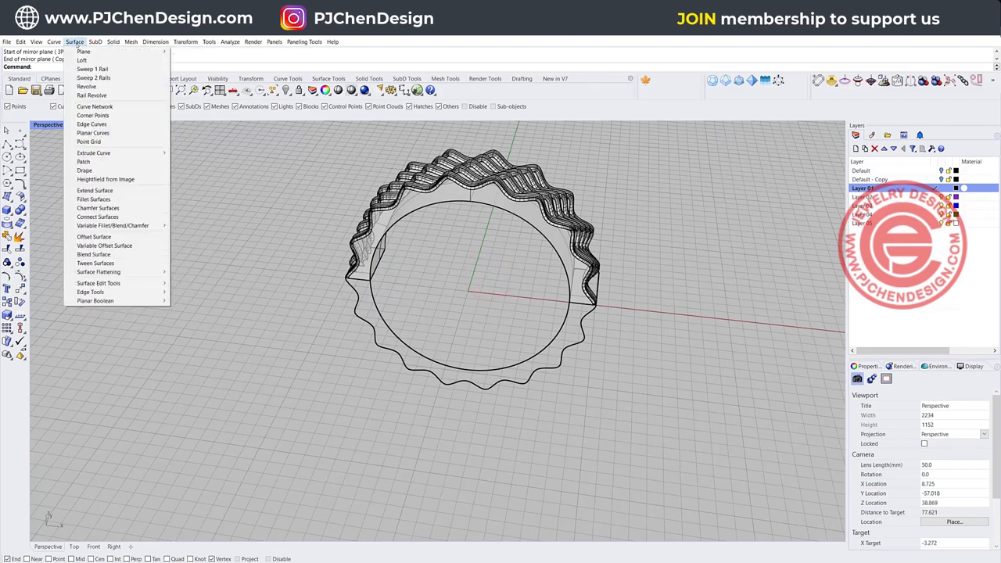
left_click(91, 69)
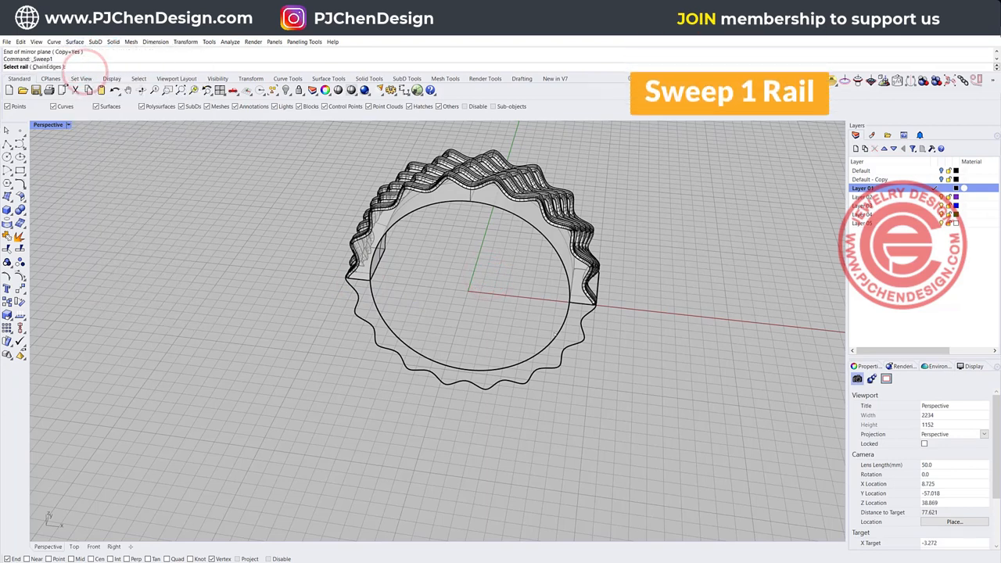
left_click(574, 301)
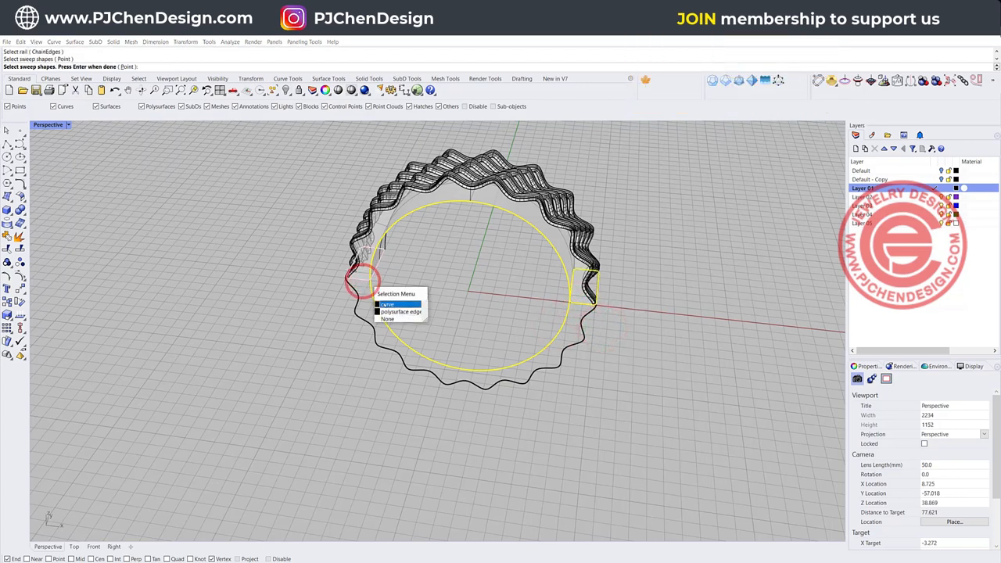
left_click(387, 304)
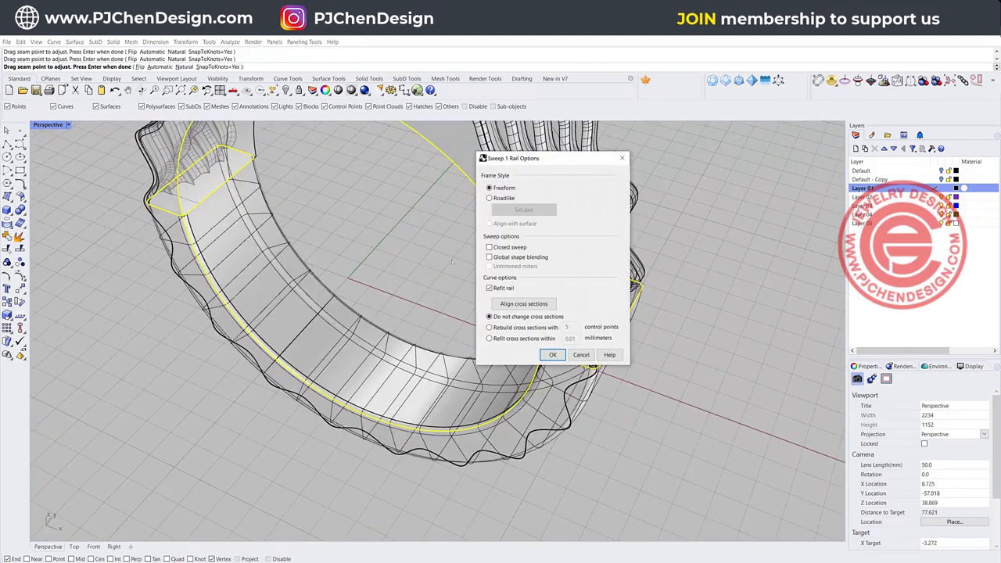
left_click(553, 354)
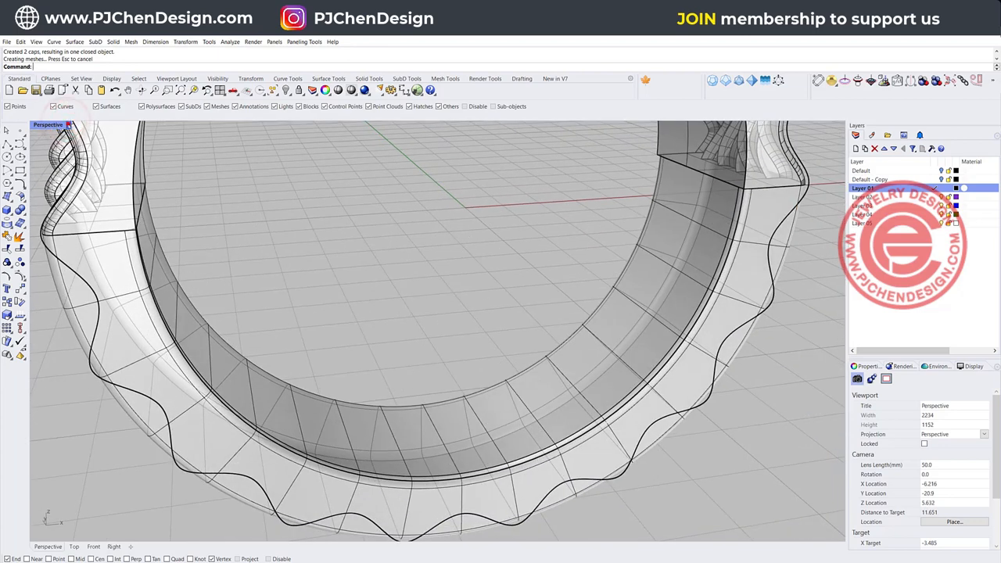
left_click(49, 125)
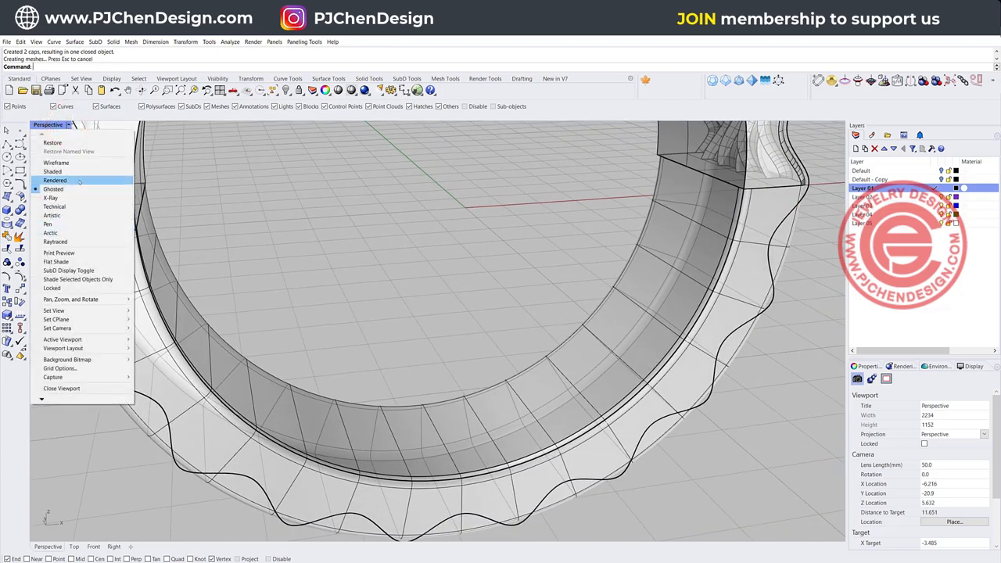
left_click(54, 180)
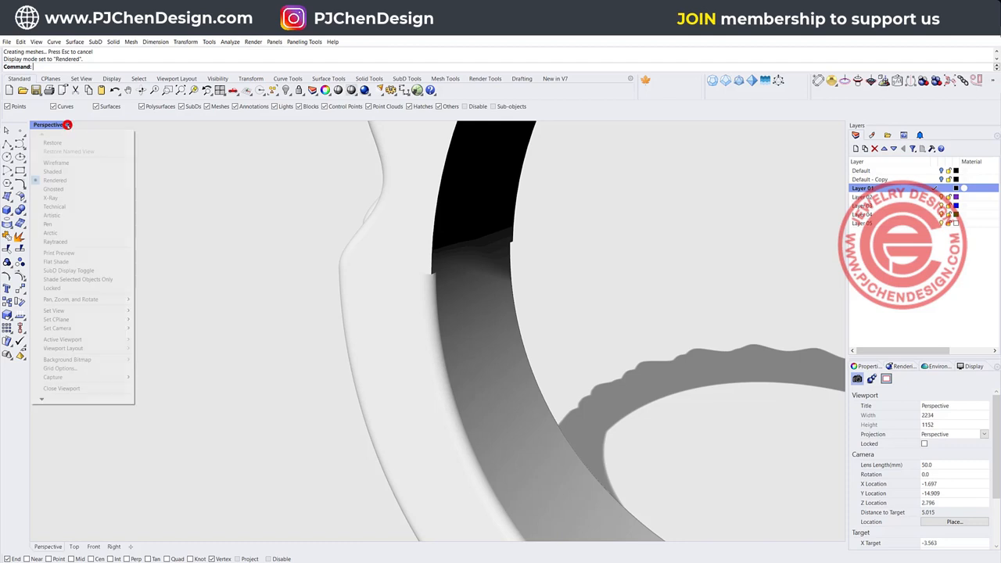
left_click(53, 189)
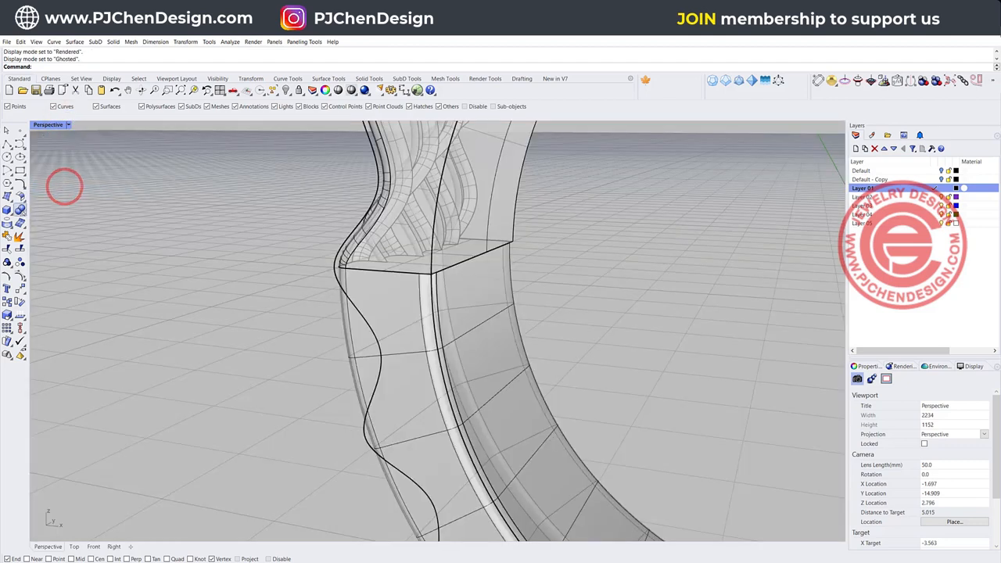